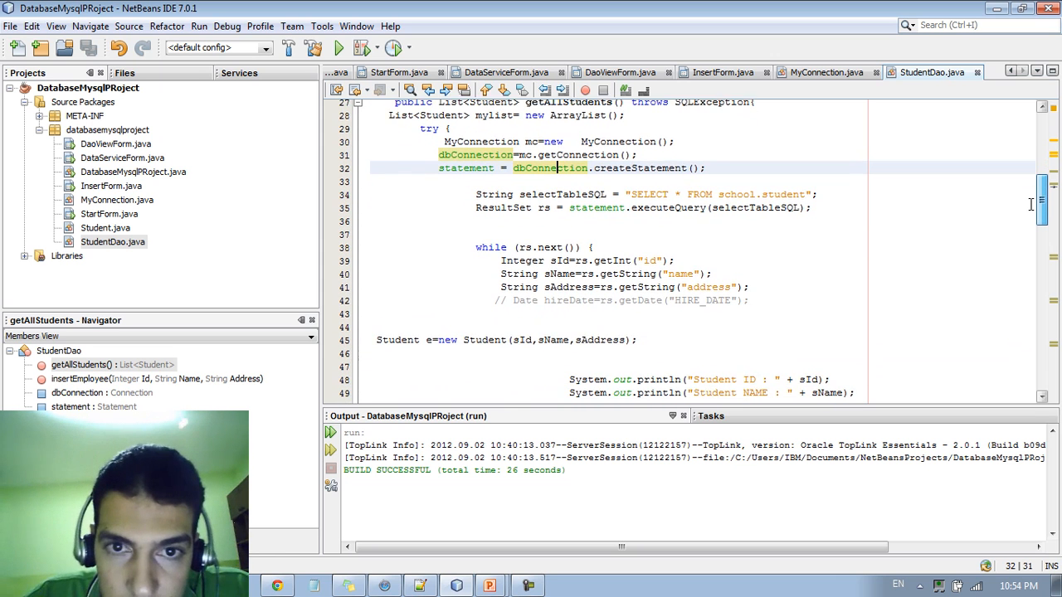
{"action": "scroll", "scroll_direction": "down", "scroll_amount": 3}
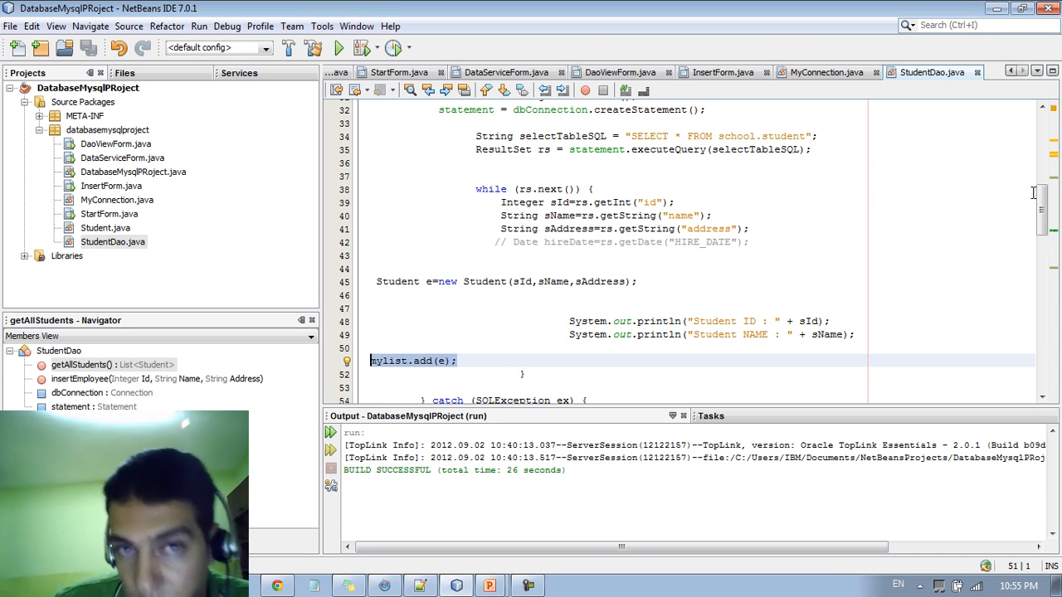
{"action": "scroll", "scroll_direction": "up", "scroll_amount": 3}
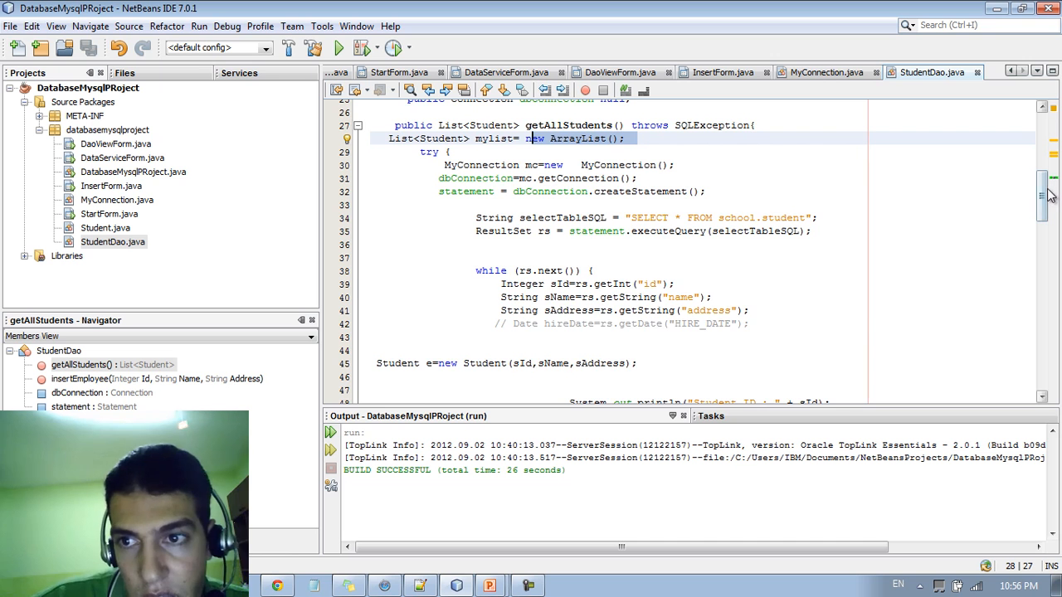
{"action": "scroll", "scroll_direction": "down", "scroll_amount": 3}
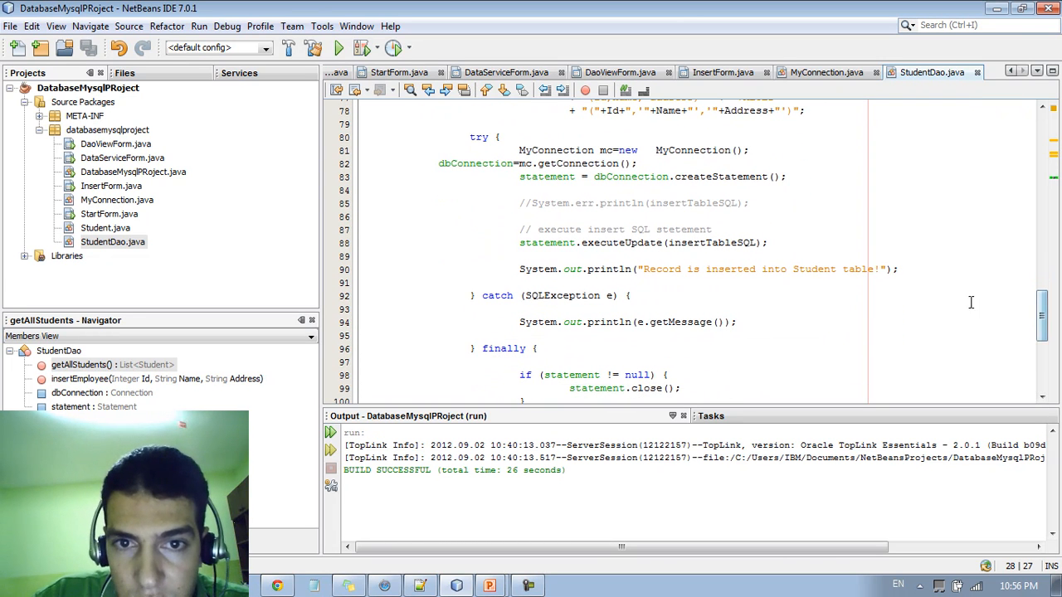